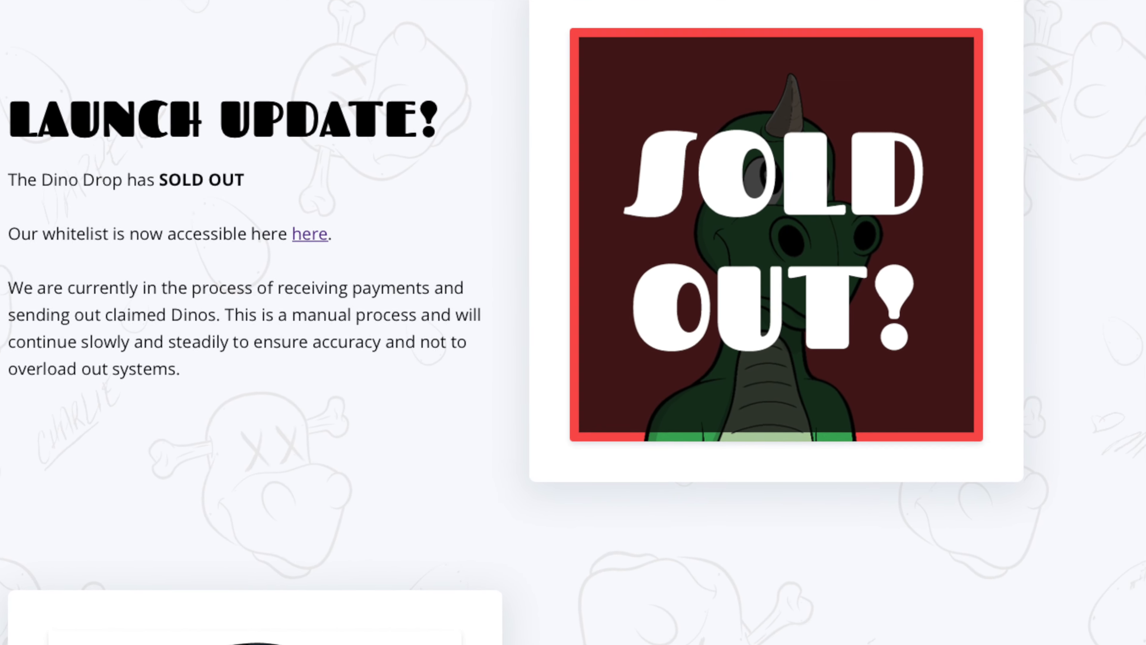
- Scroll the homepage down to the 'How dapper is my dino?' section and Dappernomics chart
scroll(down, 3)
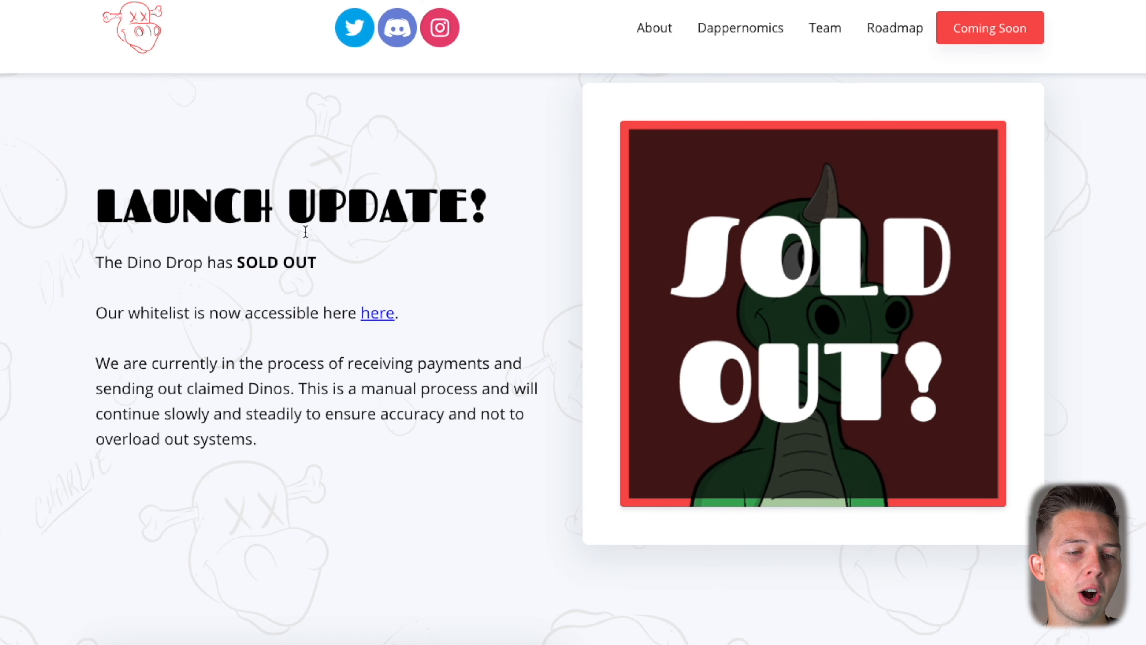
scroll(down, 3)
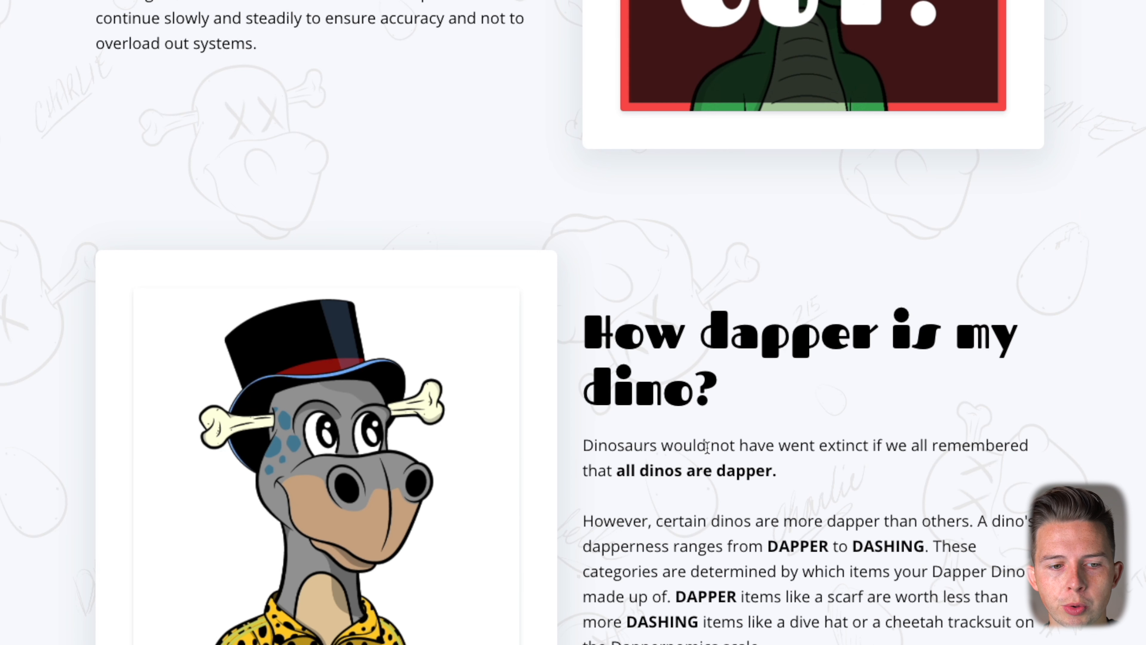
mouse_move(825, 392)
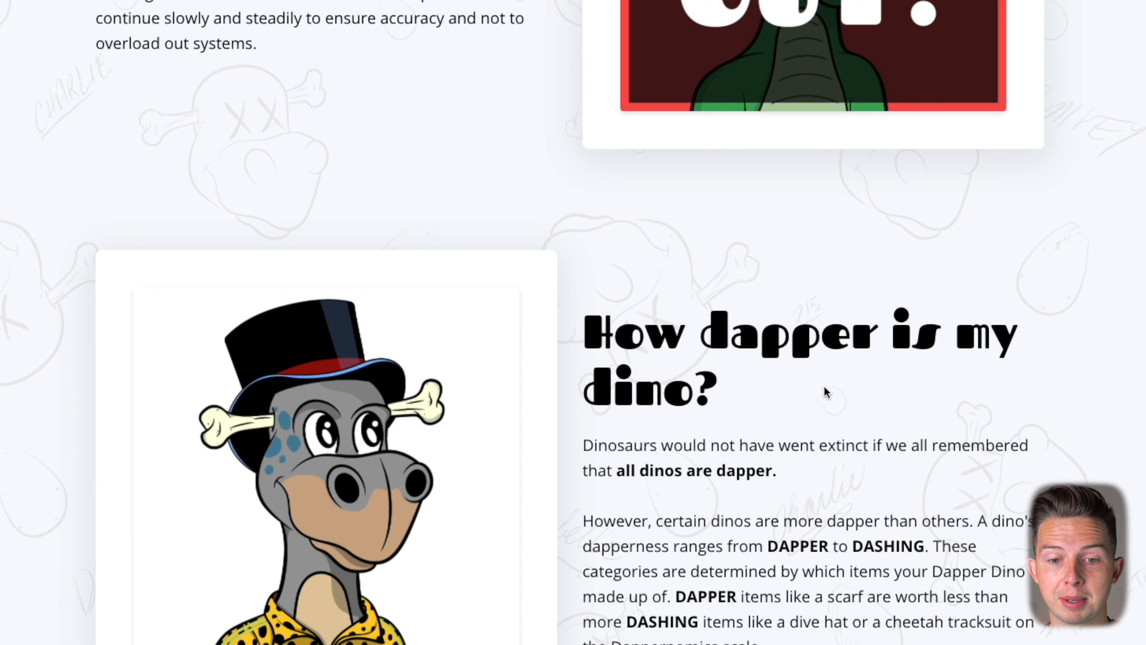
scroll(down, 3)
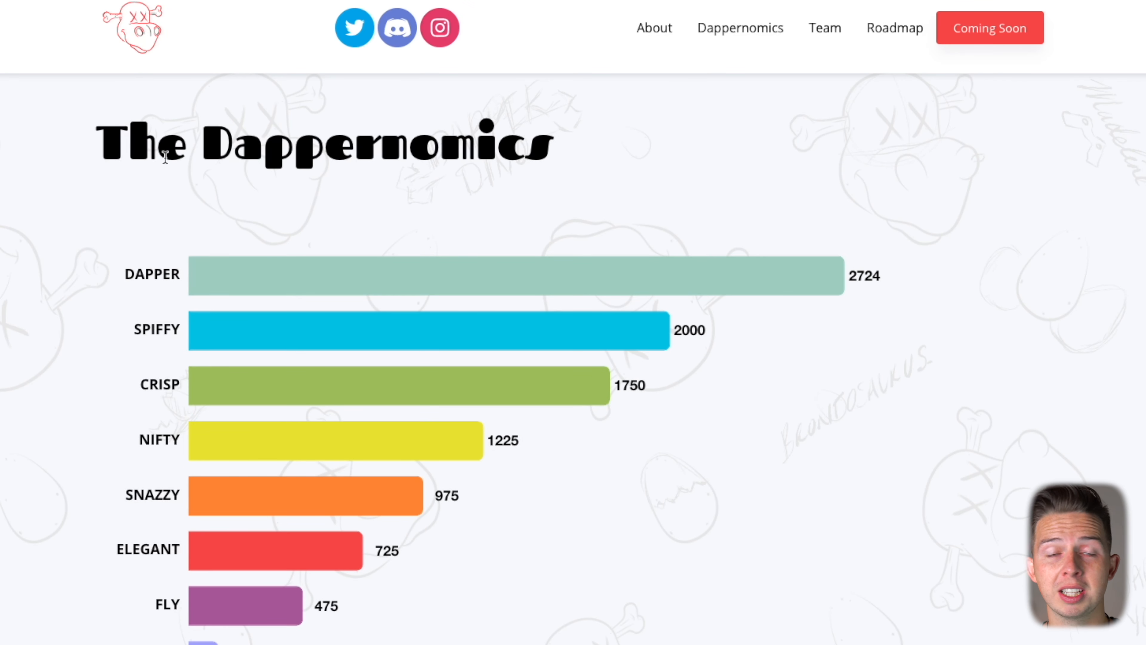
mouse_move(227, 451)
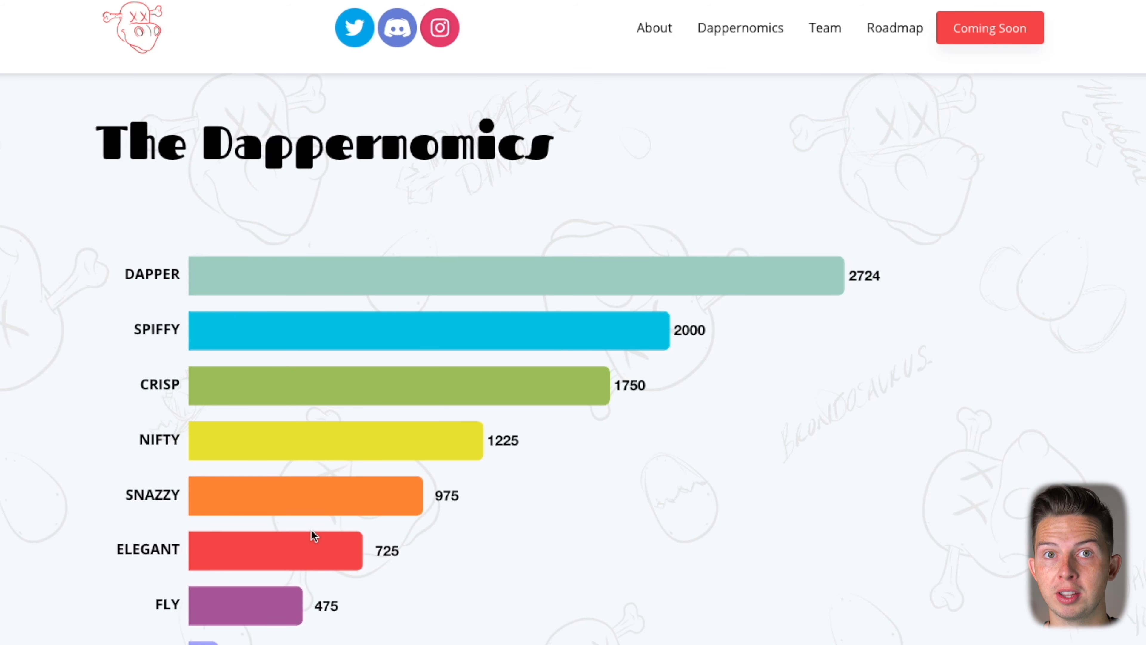
- Scroll past the Dappernomics chart to the Rarity section with 9,999 dinos and .0555 mint cost
scroll(down, 3)
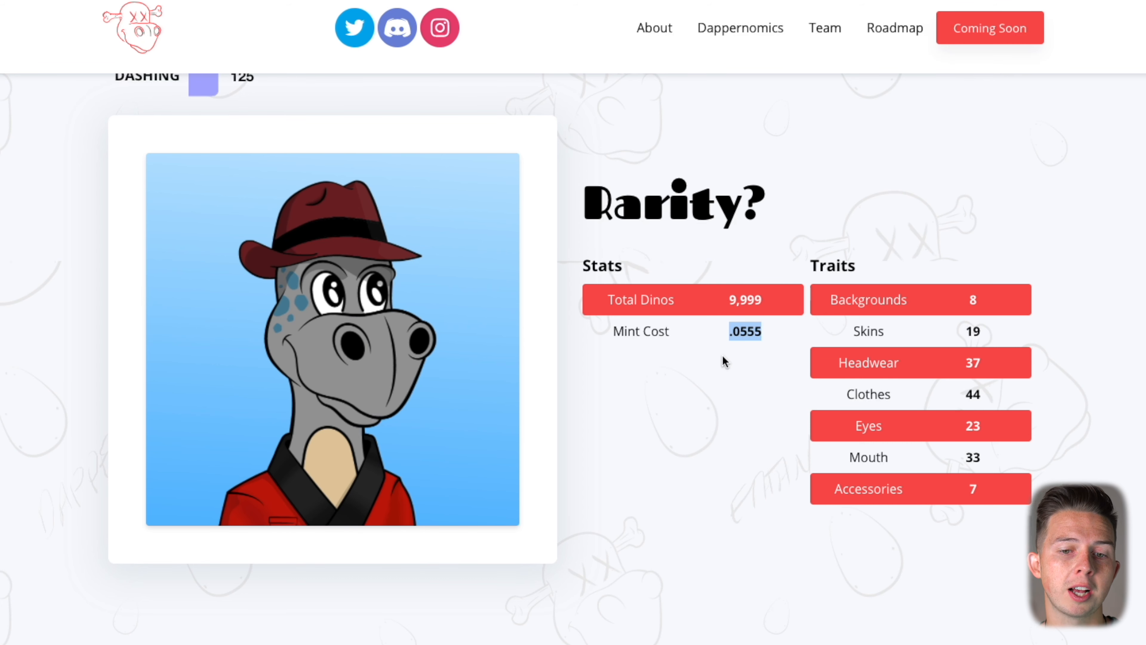
scroll(down, 3)
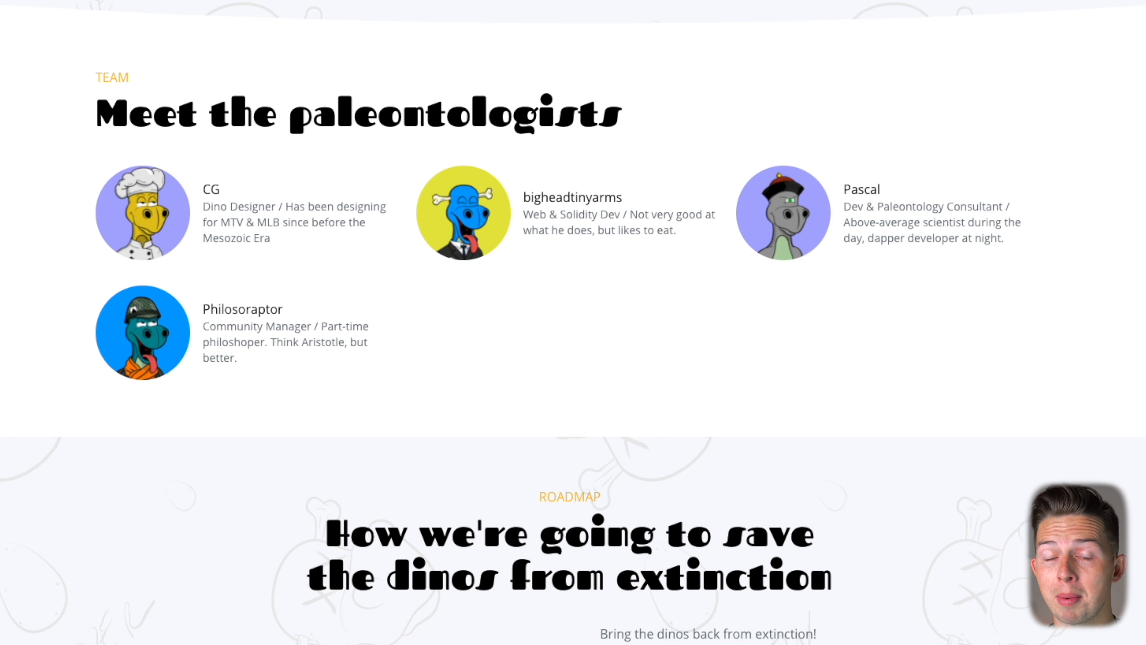
mouse_move(358, 199)
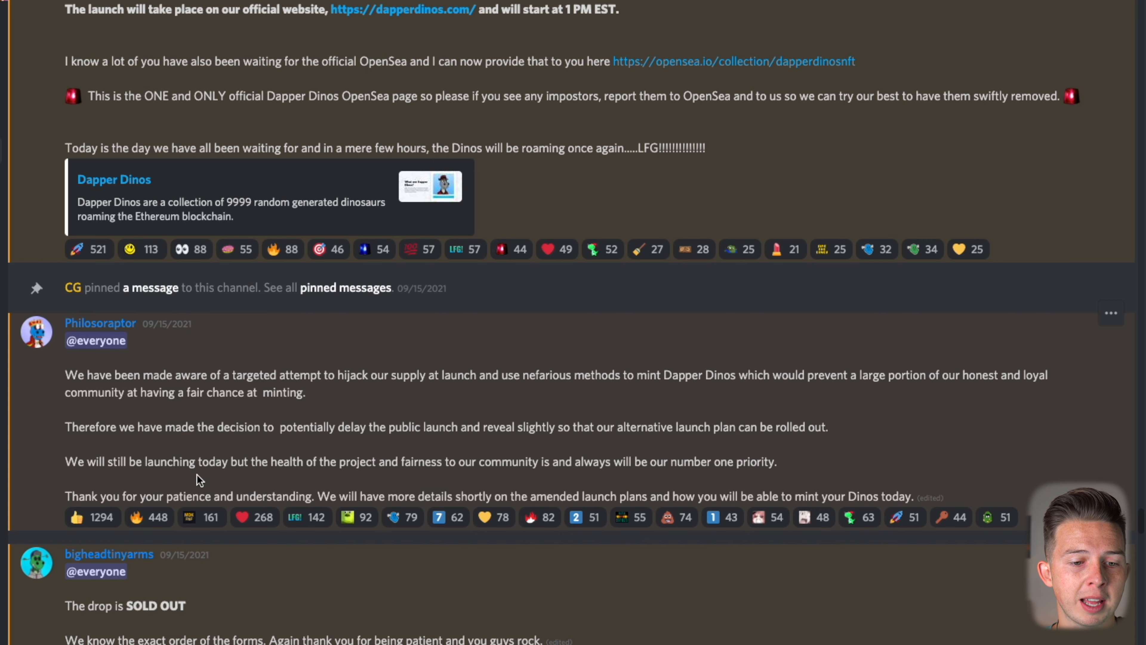
mouse_move(528, 483)
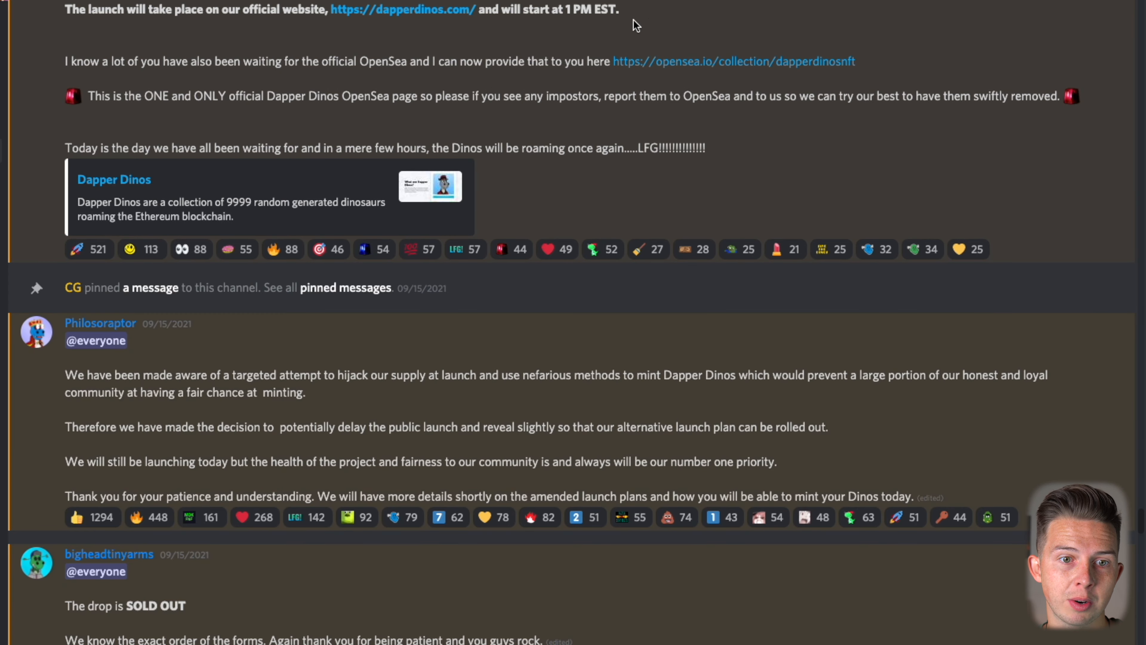
- Highlight 'The drop is SOLD OUT' and continue to the whitelist-and-airdrop announcement
scroll(down, 3)
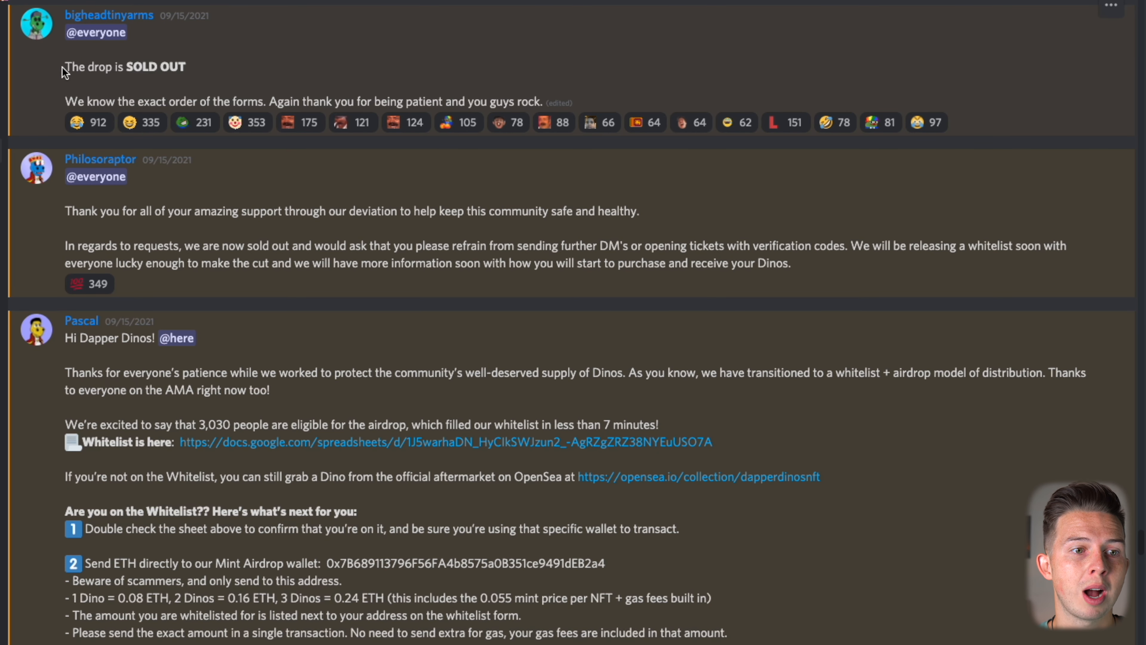
drag(65, 66, 185, 66)
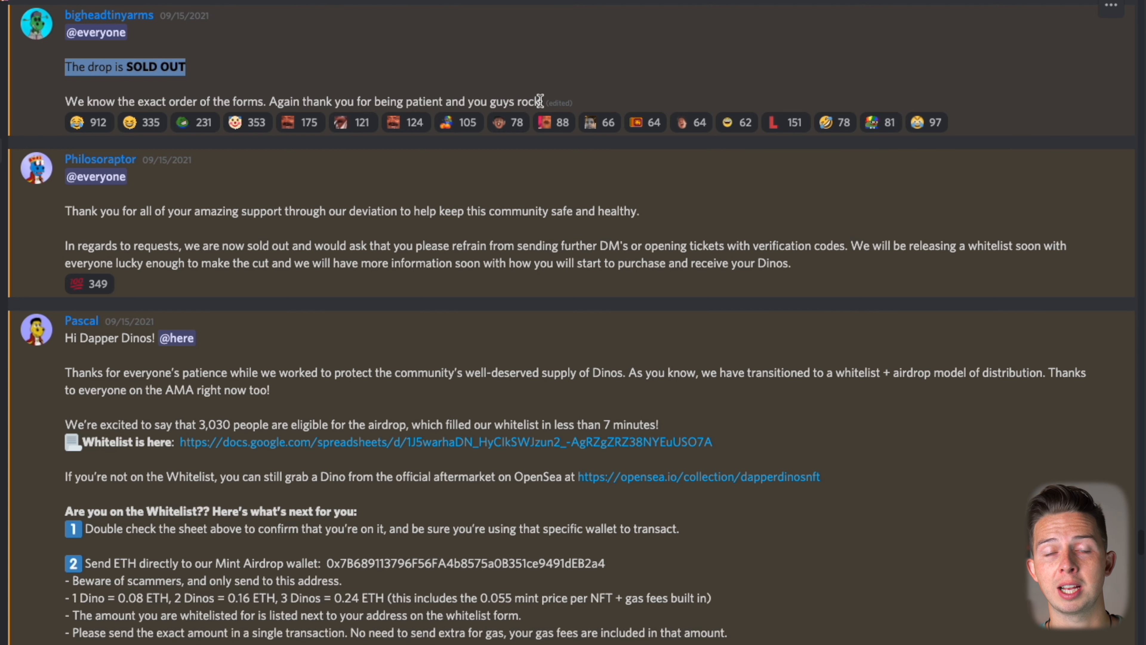
scroll(down, 3)
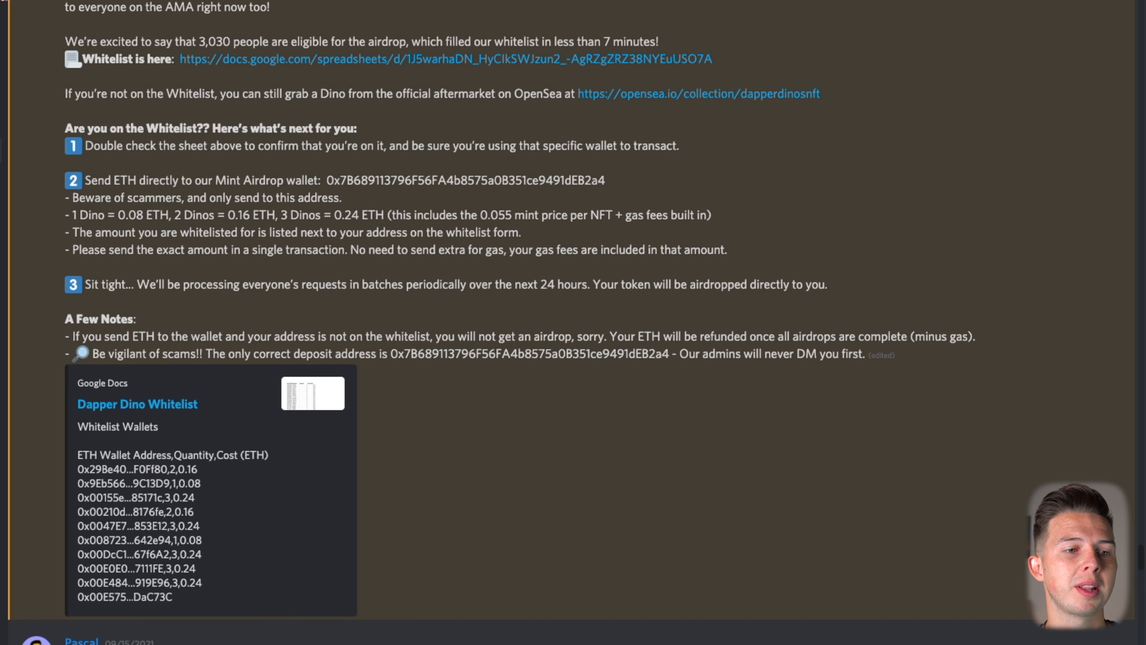
mouse_move(193, 134)
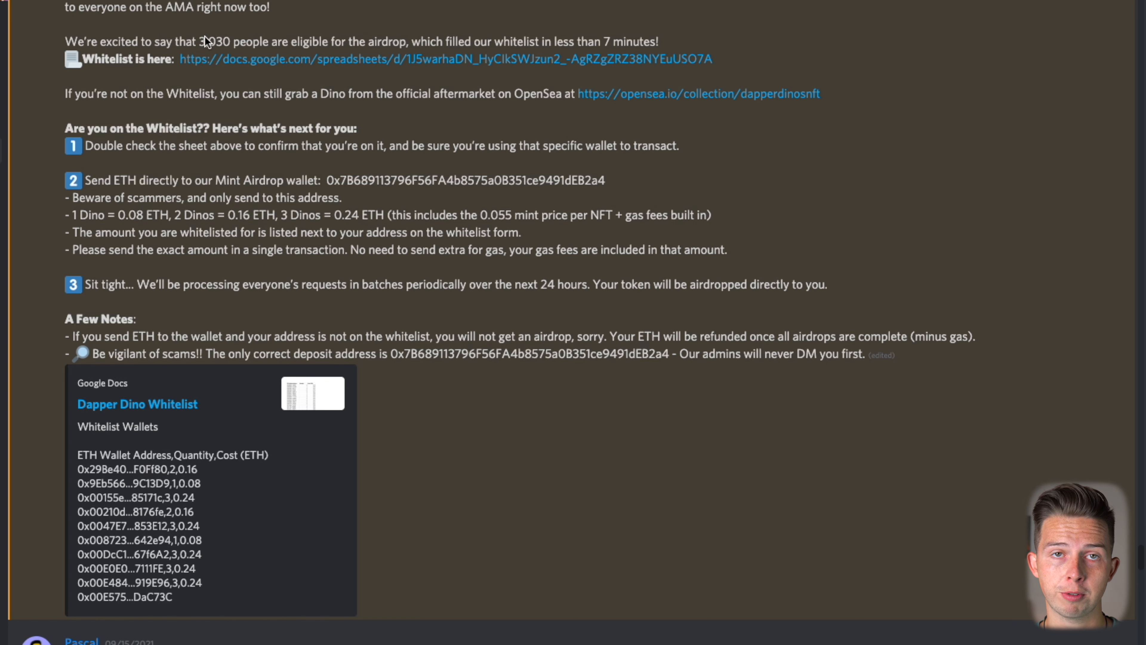
mouse_move(73, 224)
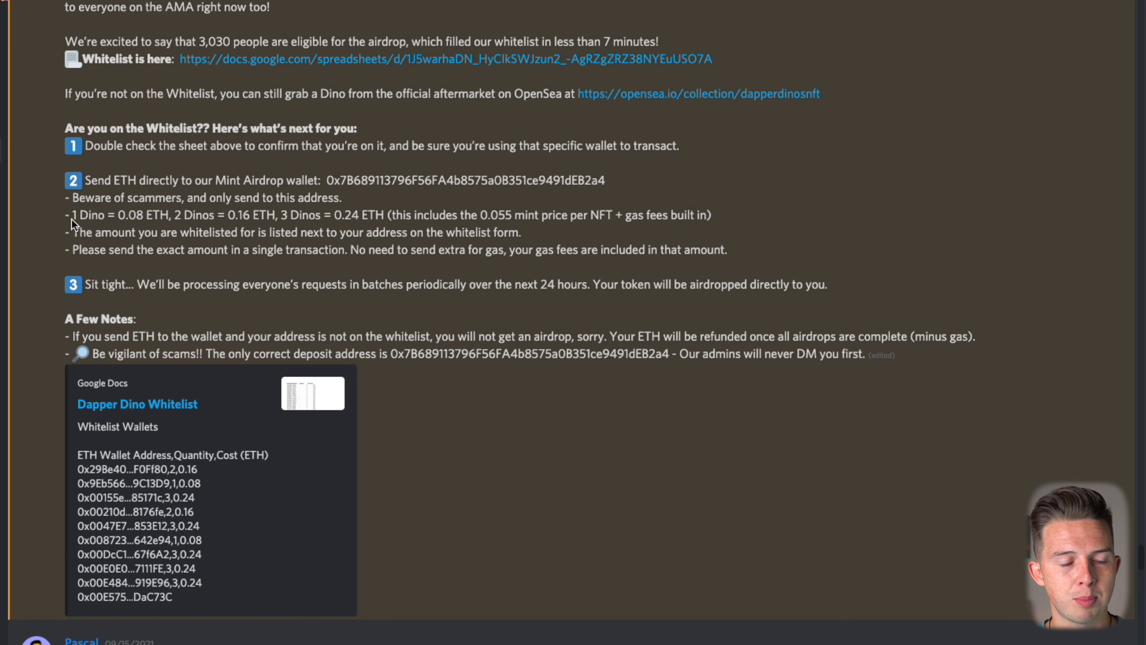
mouse_move(198, 232)
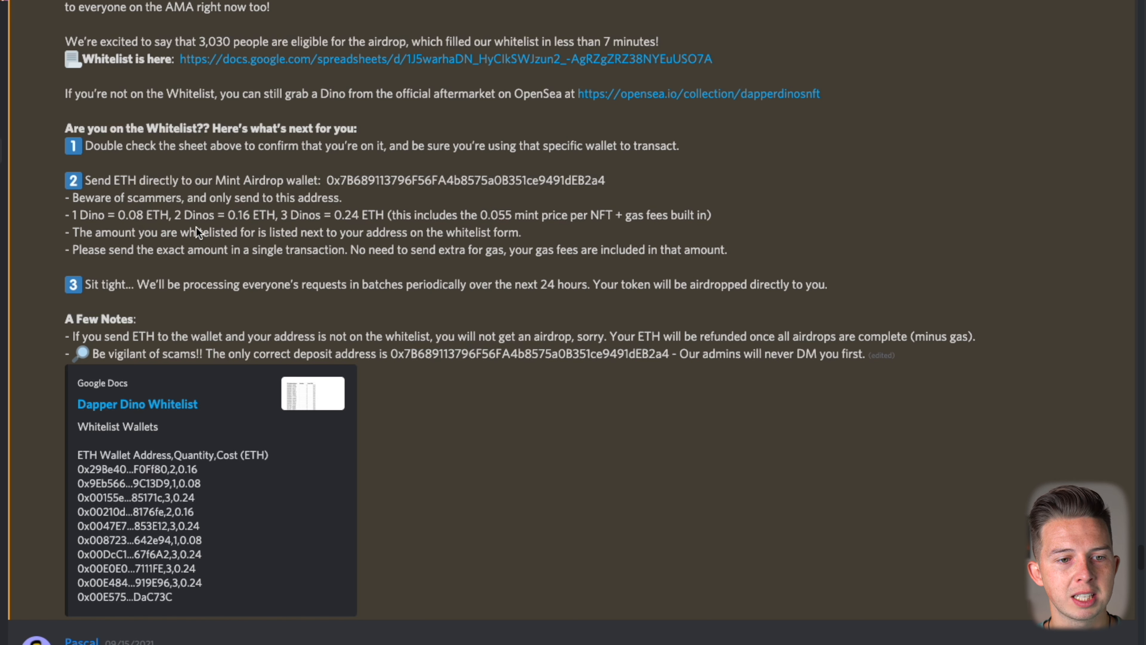
mouse_move(371, 231)
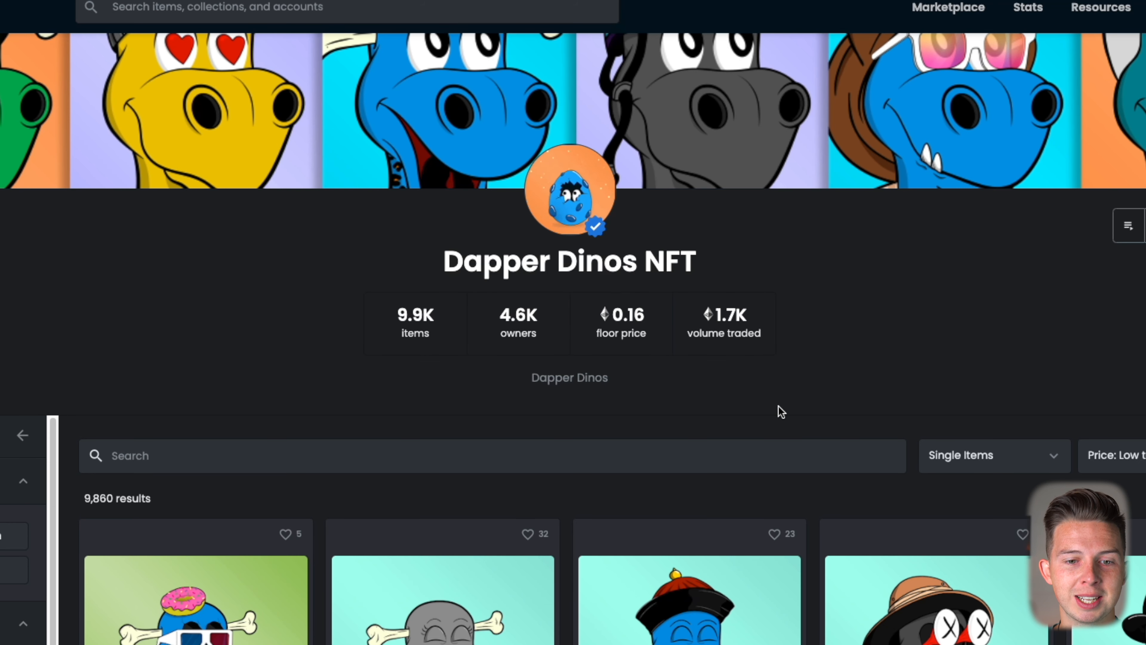
mouse_move(834, 273)
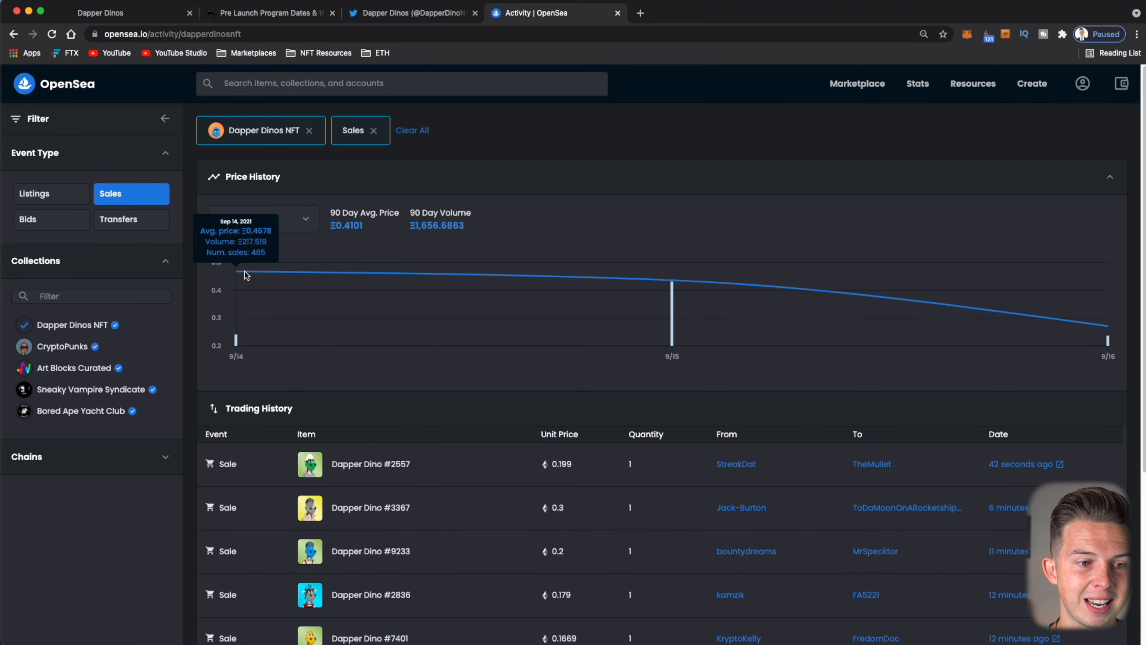
mouse_move(570, 274)
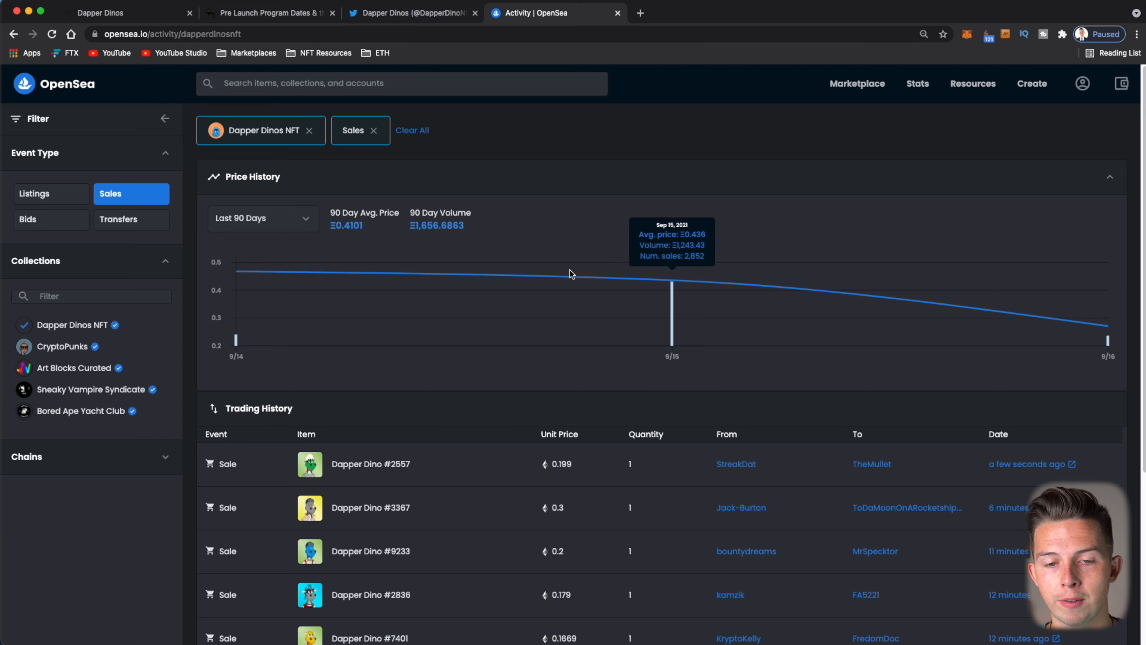
mouse_move(1100, 333)
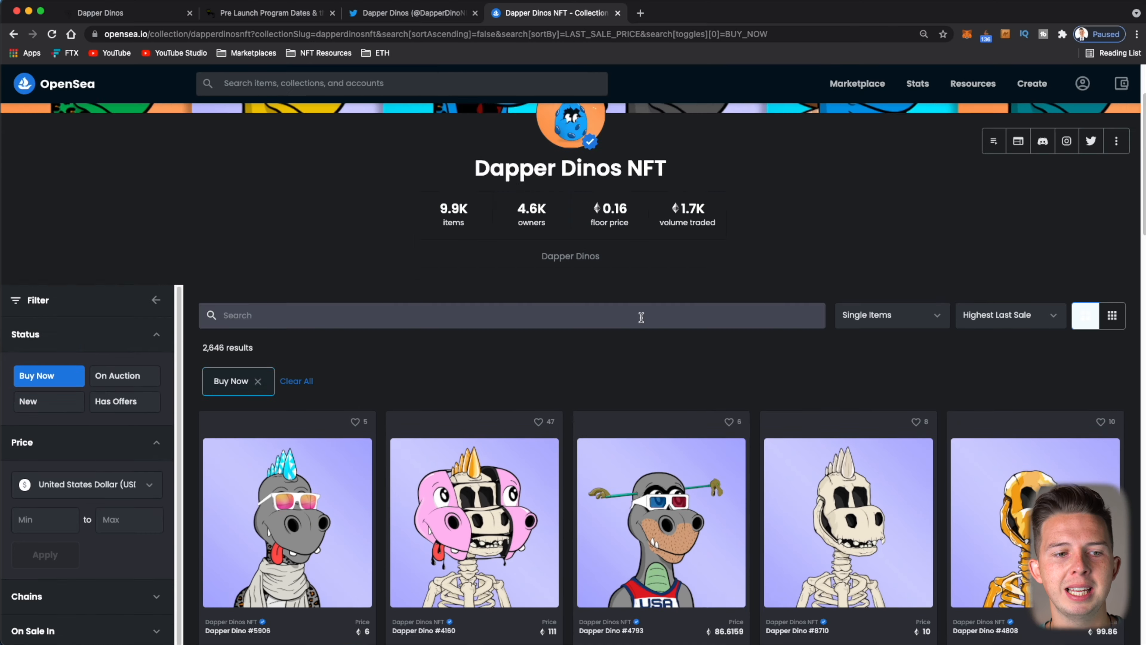
- Scroll through the Buy Now listings sorted Price: Low to High
scroll(down, 3)
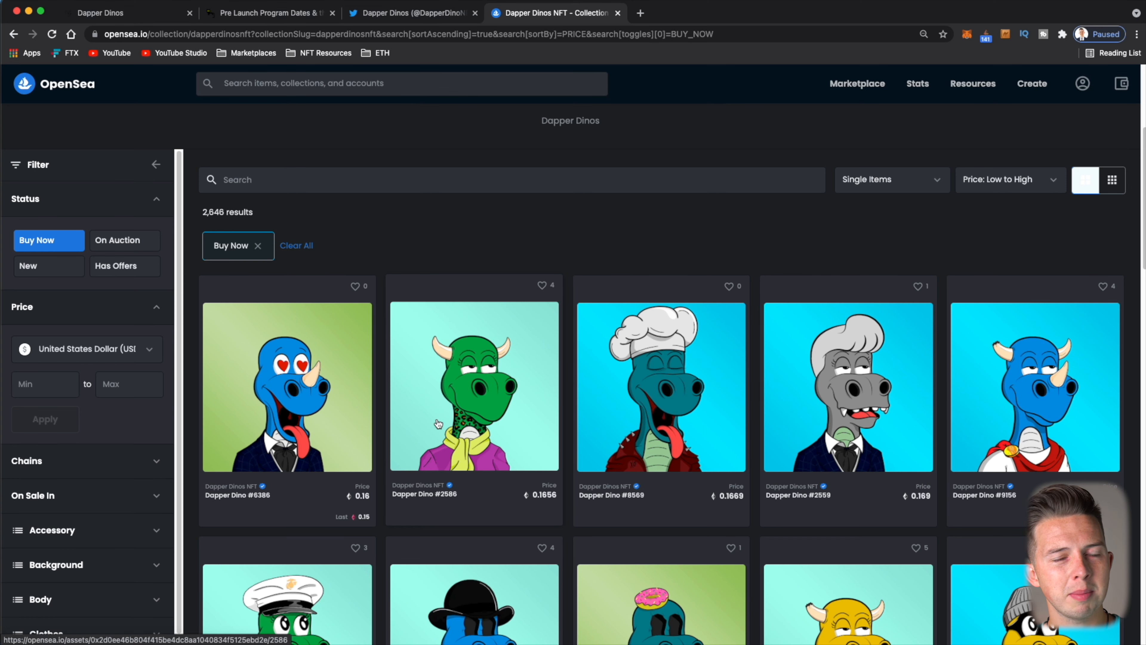
mouse_move(385, 402)
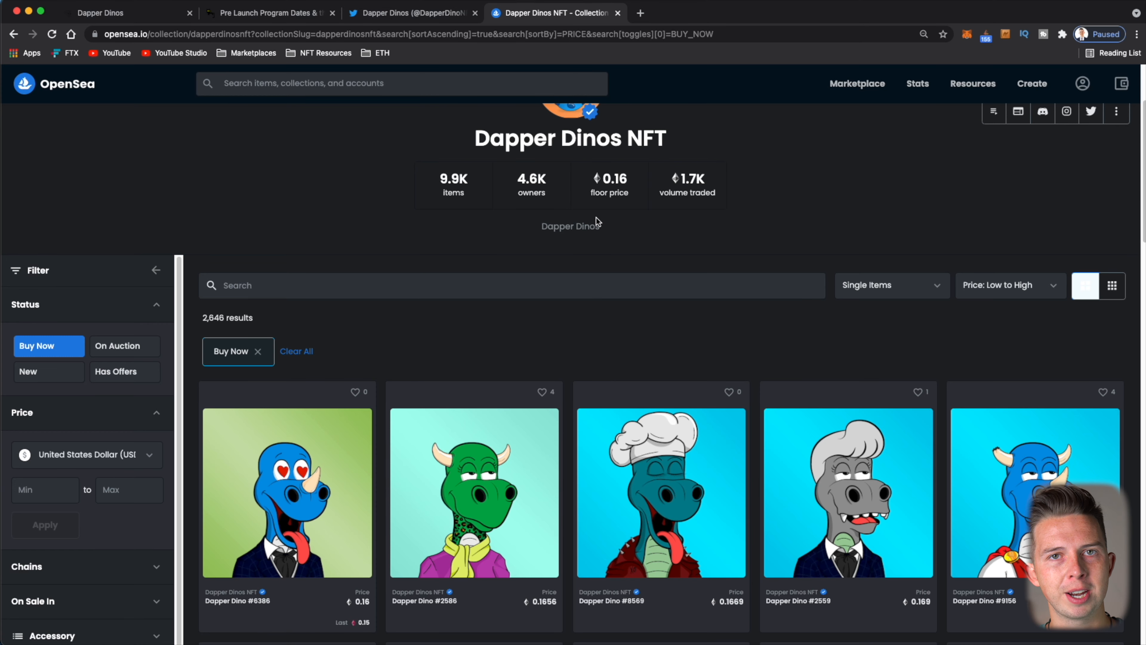
scroll(down, 3)
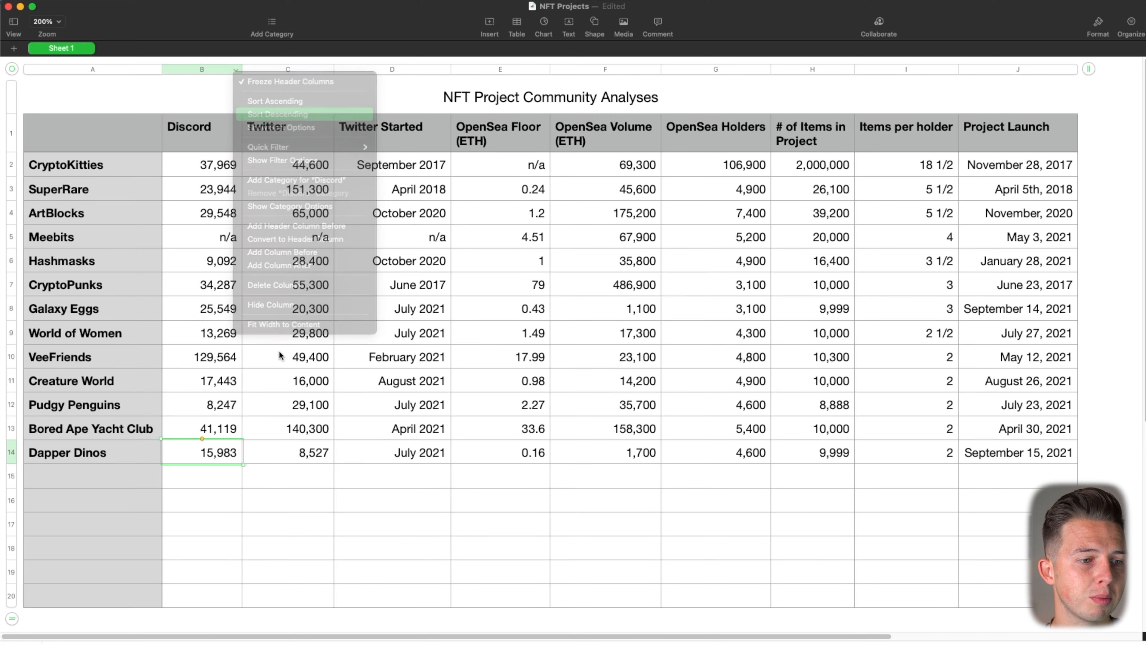
- Sort the project rows descending by the OpenSea Holders column
click(277, 114)
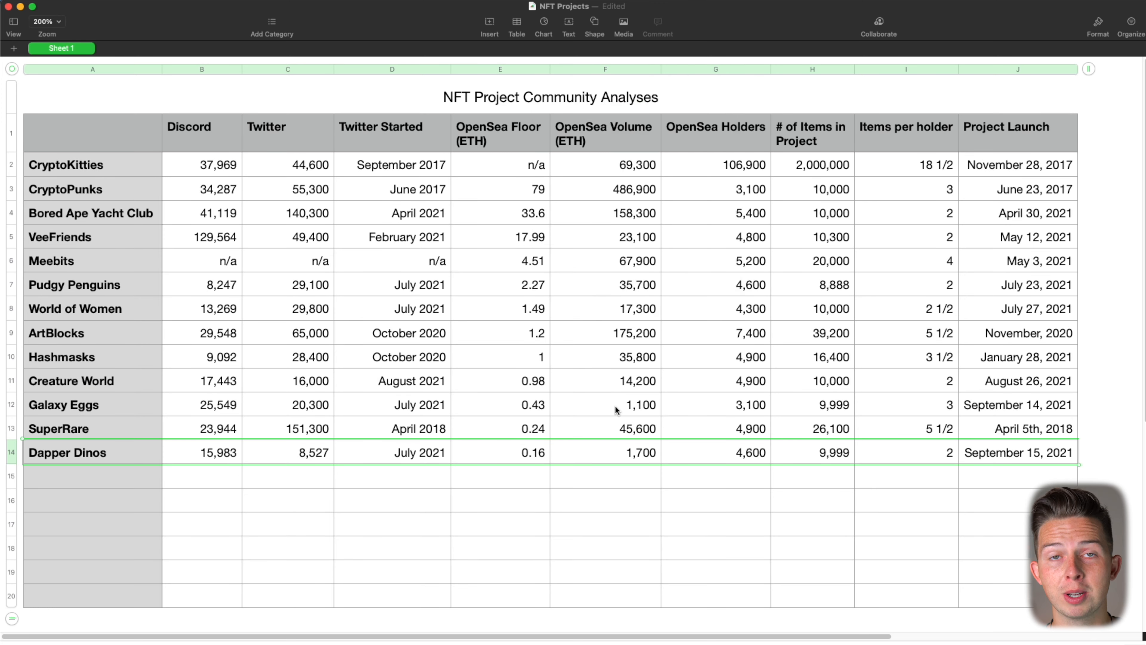
mouse_move(532, 460)
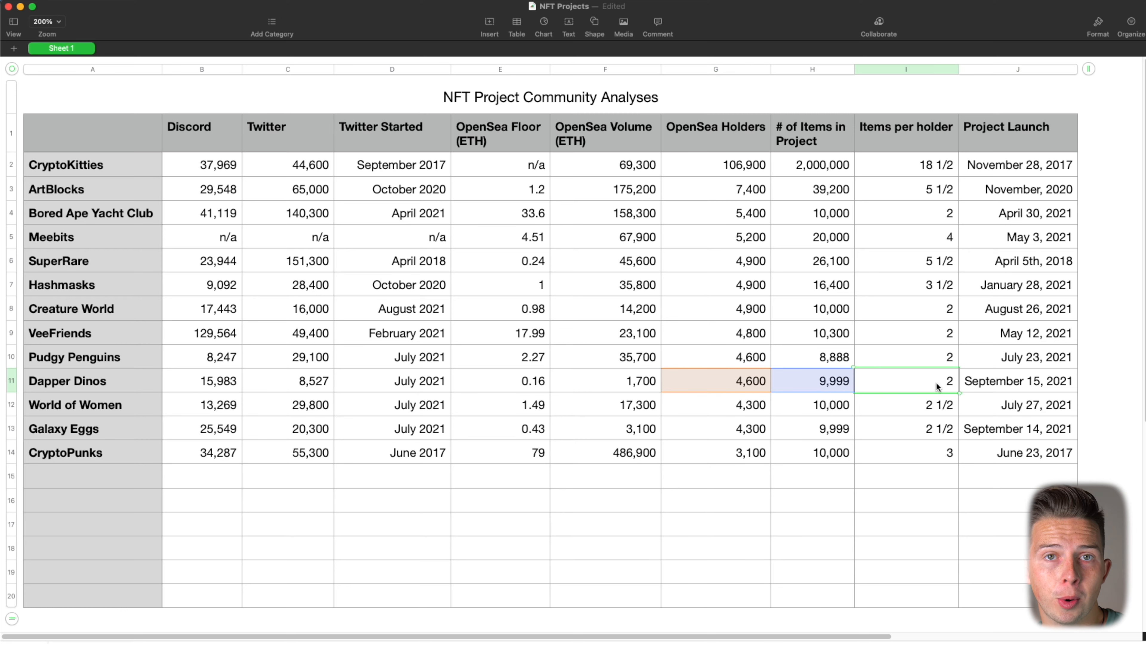
mouse_move(939, 384)
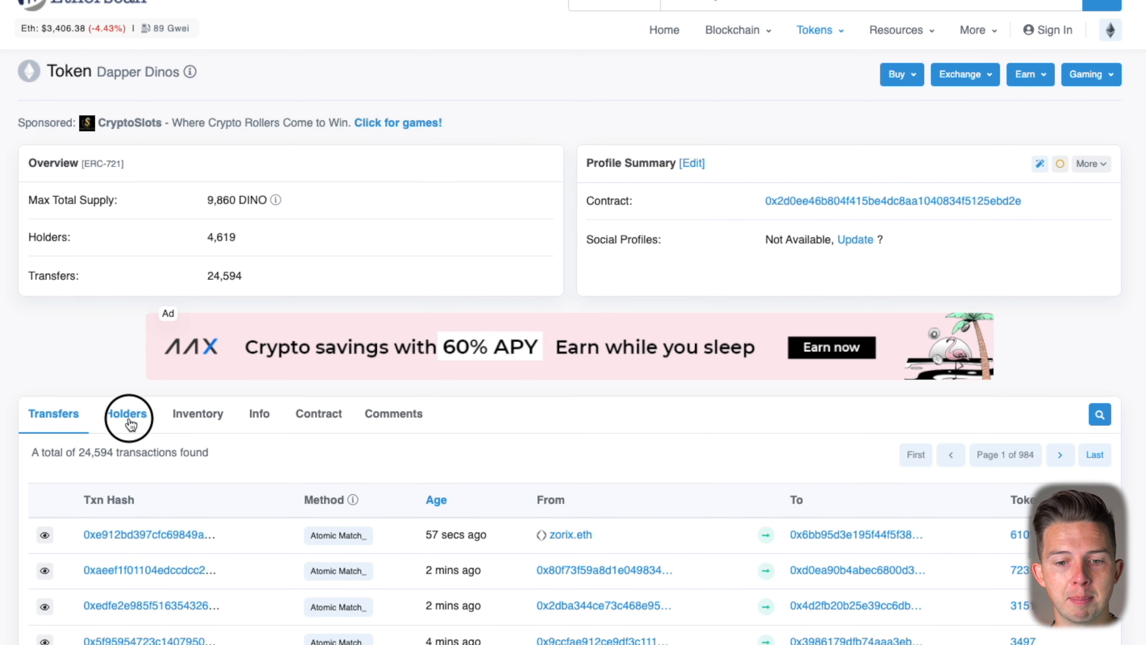
- Show the Holders list of 4,619 wallets, the largest holding 31 dinos
click(126, 413)
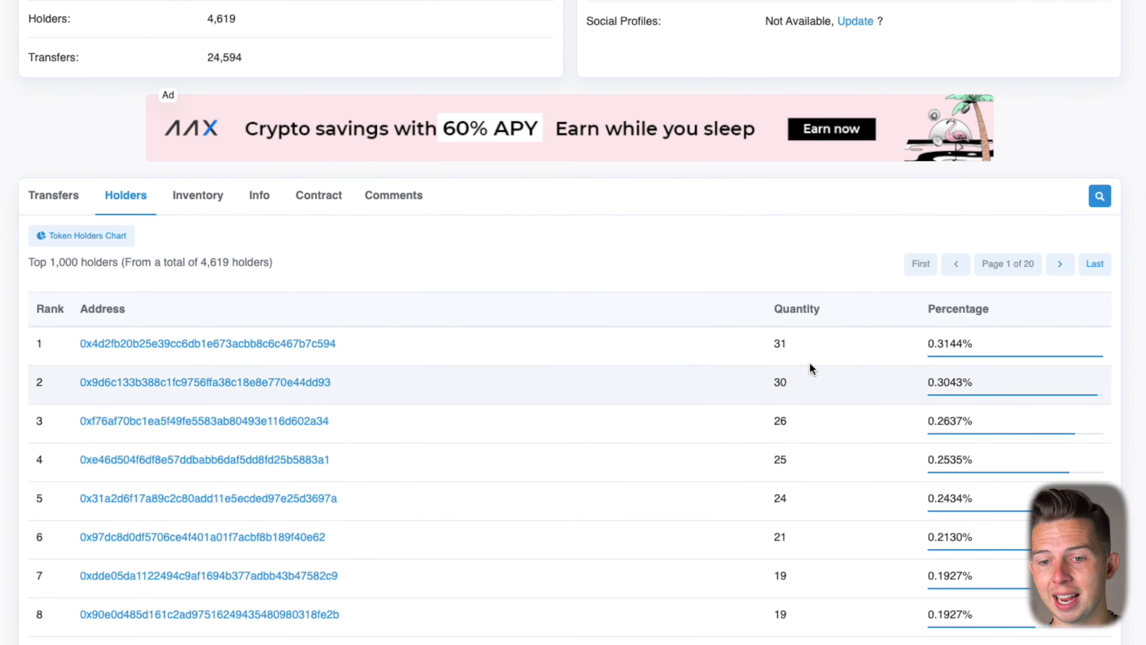
mouse_move(788, 348)
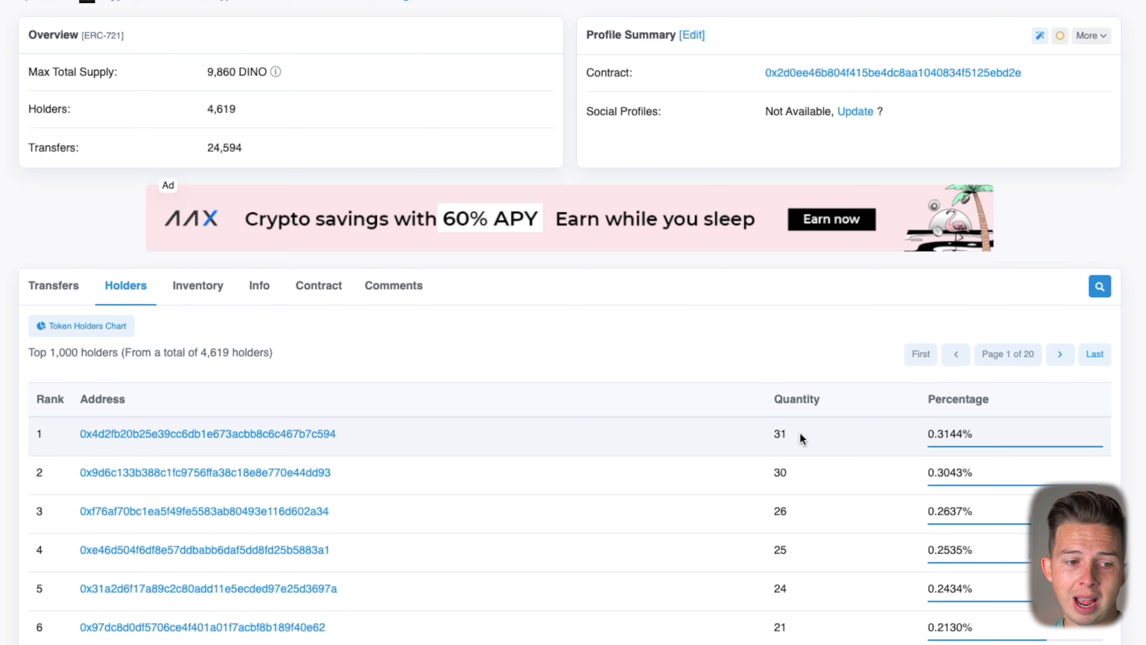
scroll(down, 3)
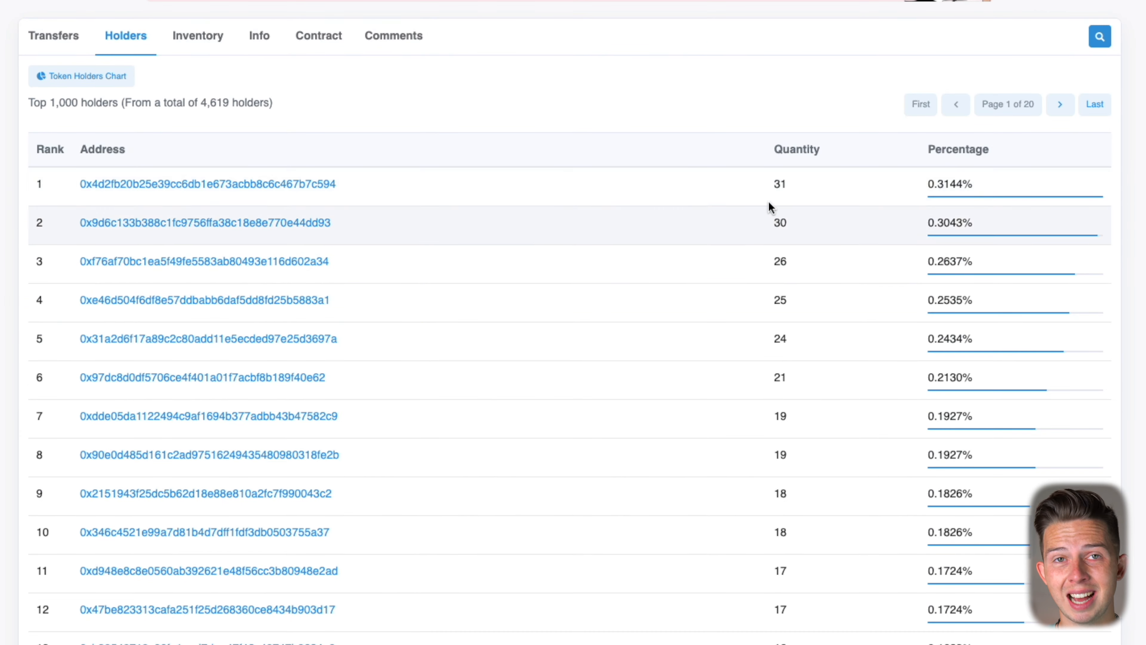